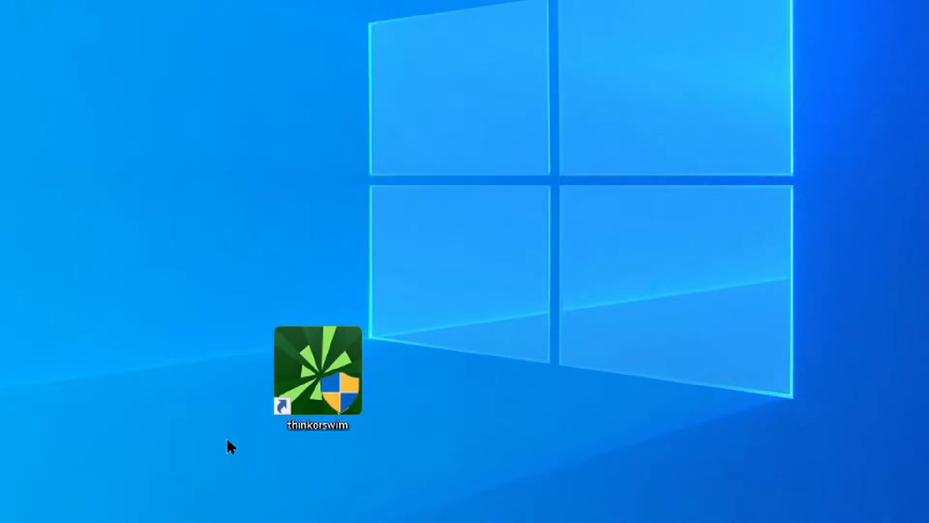
- Launch thinkorswim from the desktop shortcut and land on the AAPL daily chart
double_click(319, 370)
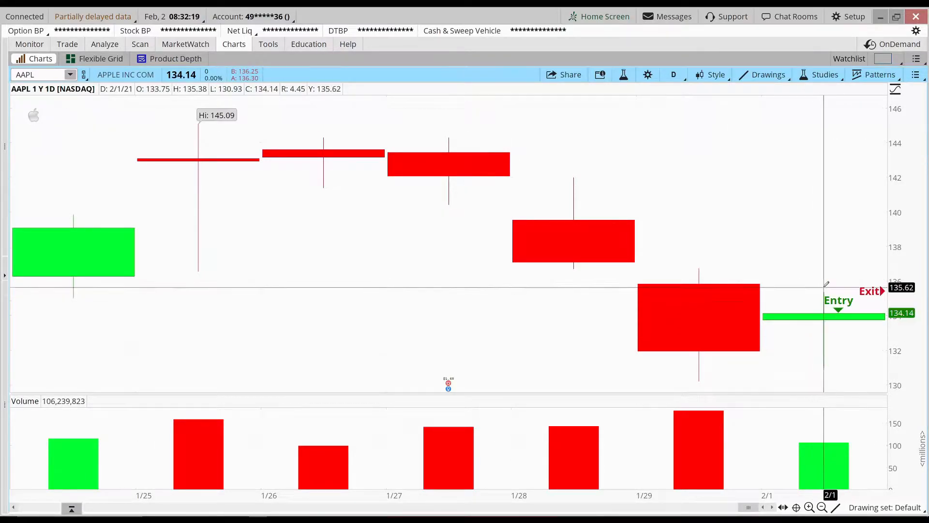
- Set the AAPL chart to the 1D:1m time frame and hover across the intraday entry and exit
left_click(674, 75)
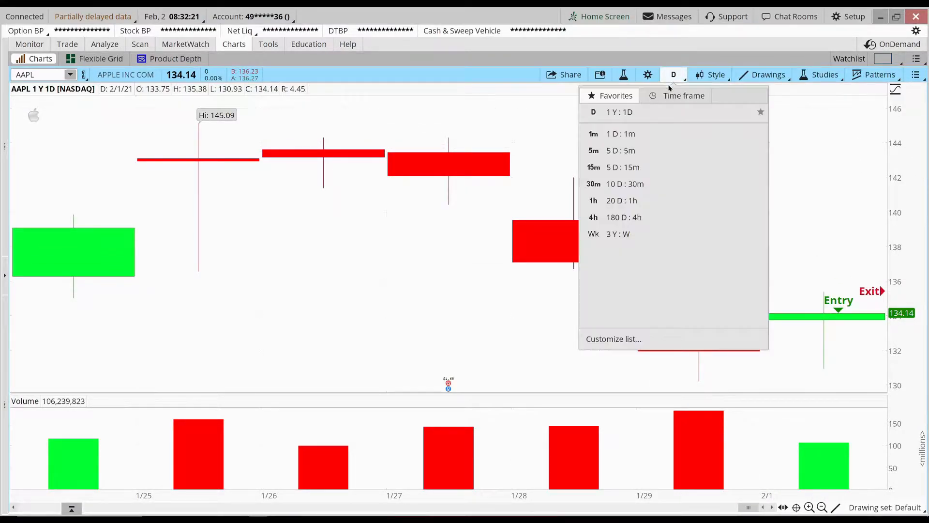
left_click(594, 133)
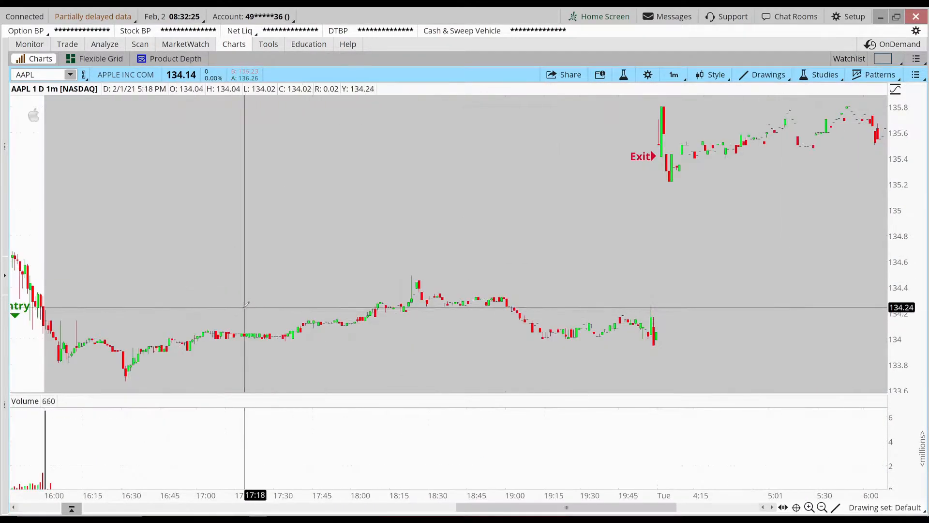
mouse_move(82, 358)
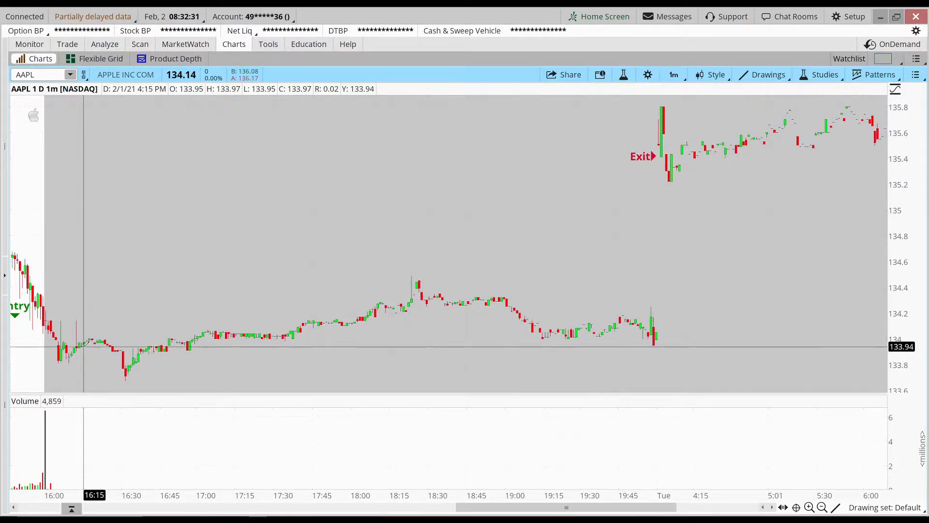
left_click_drag(78, 346, 840, 138)
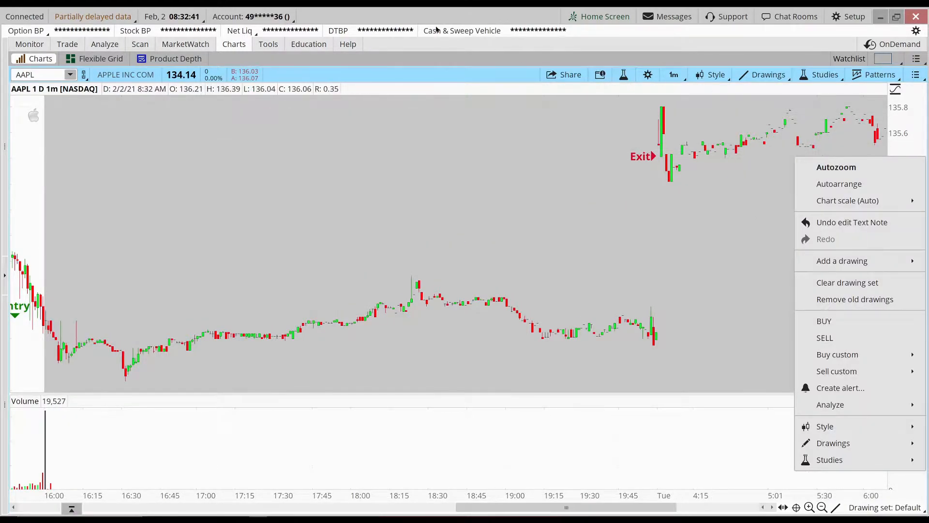
left_click(29, 44)
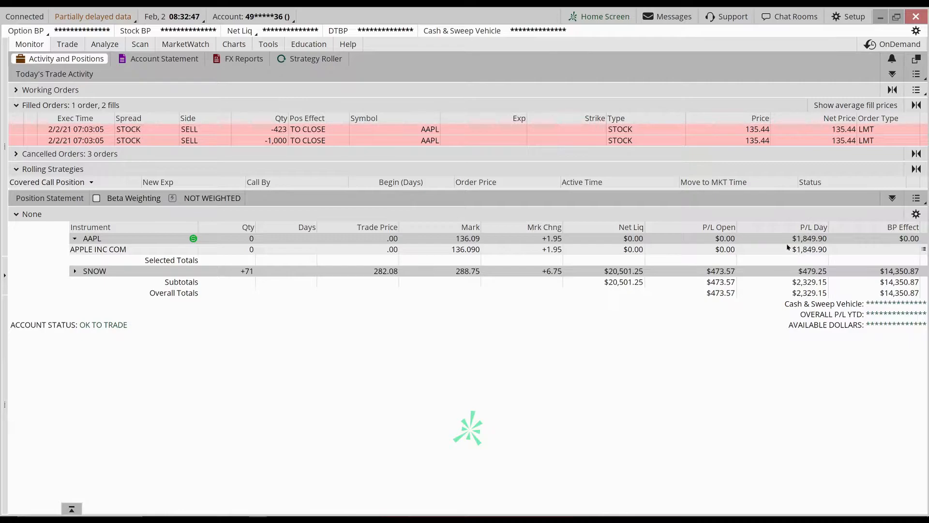
left_click(233, 44)
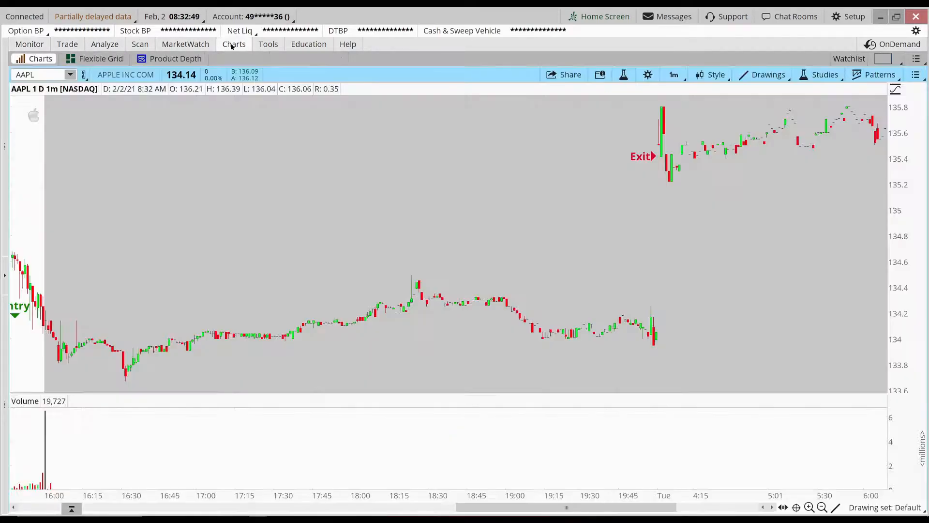
- Return the AAPL chart to 1Y:1D candles, review them, then bring up the index chart grid
left_click(674, 75)
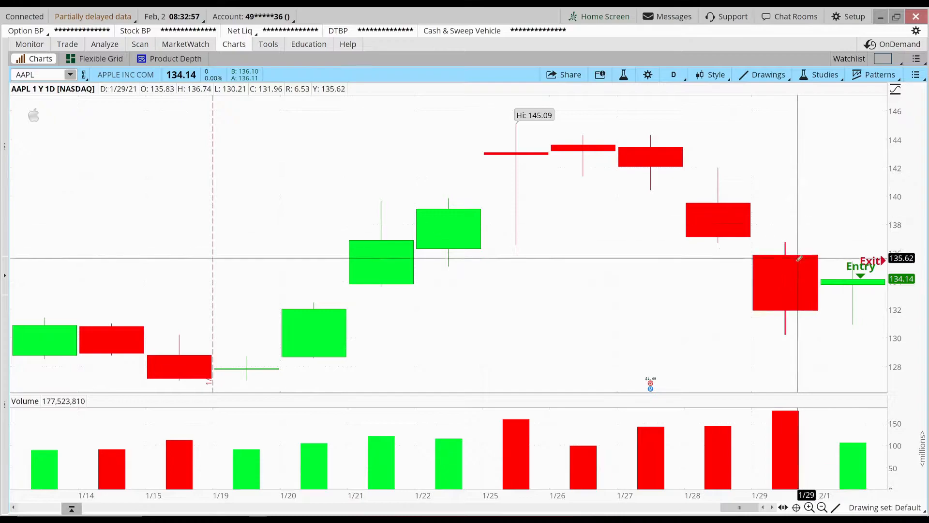
mouse_move(849, 163)
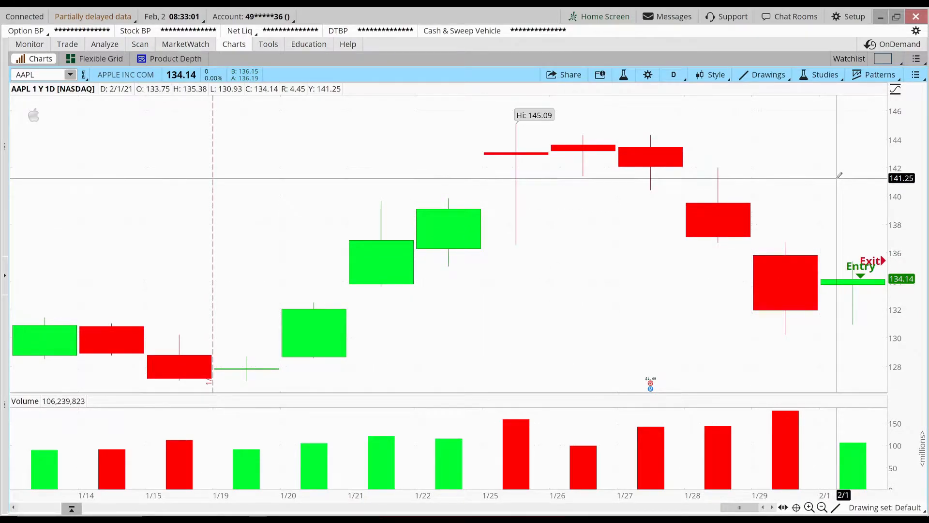
mouse_move(631, 264)
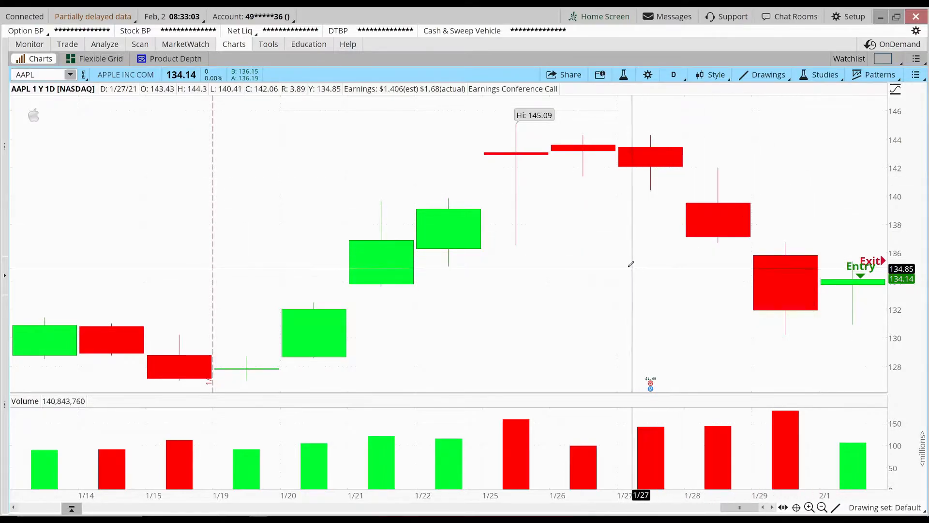
mouse_move(582, 200)
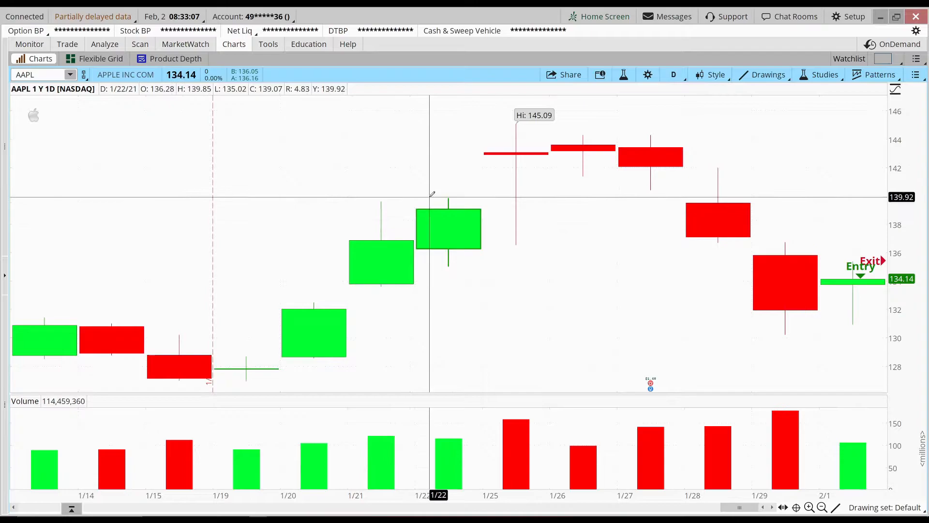
left_click_drag(427, 207, 469, 145)
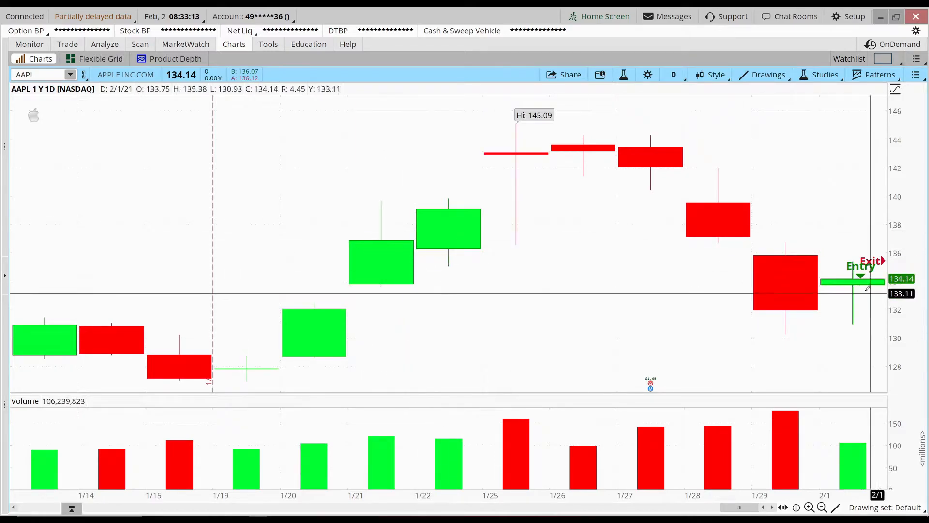
mouse_move(292, 235)
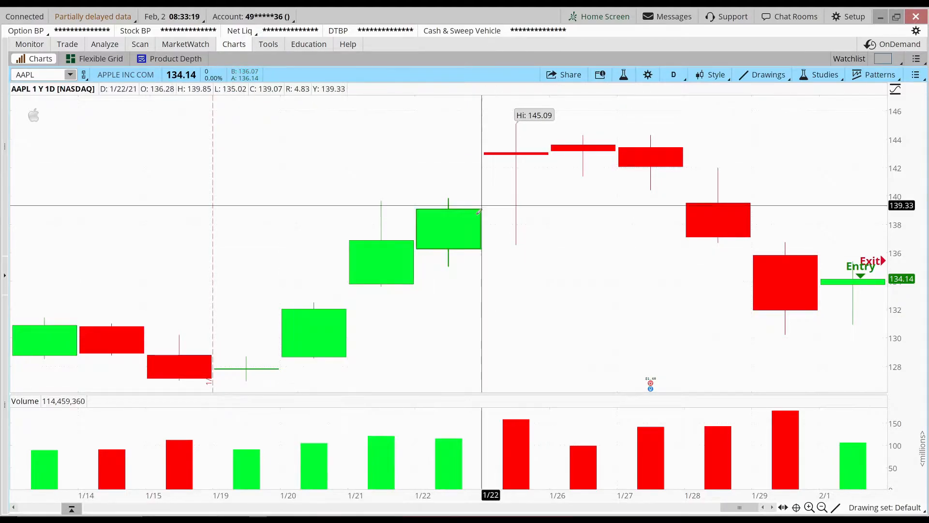
mouse_move(457, 309)
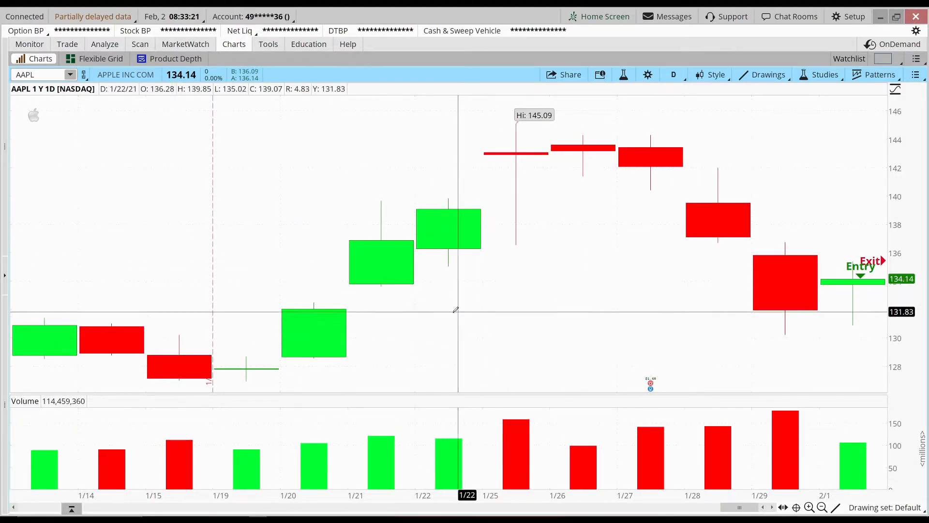
mouse_move(389, 254)
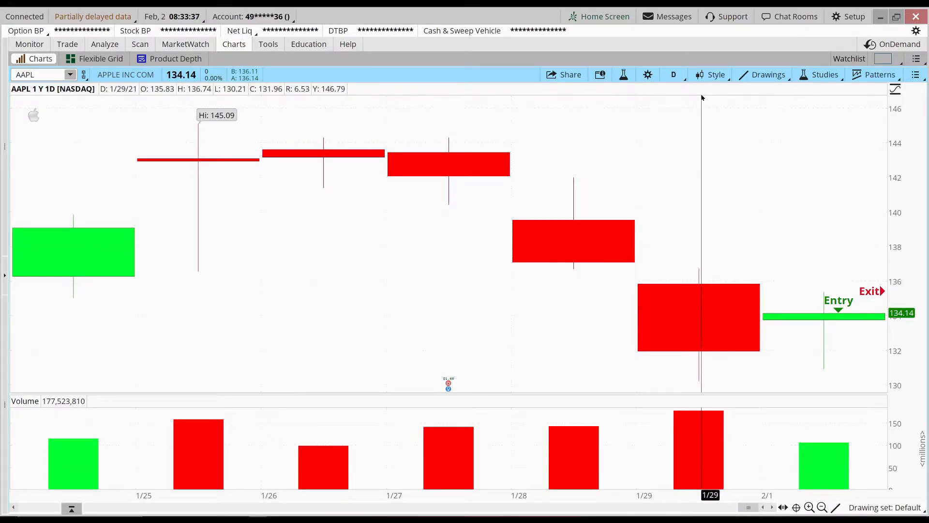
left_click(916, 59)
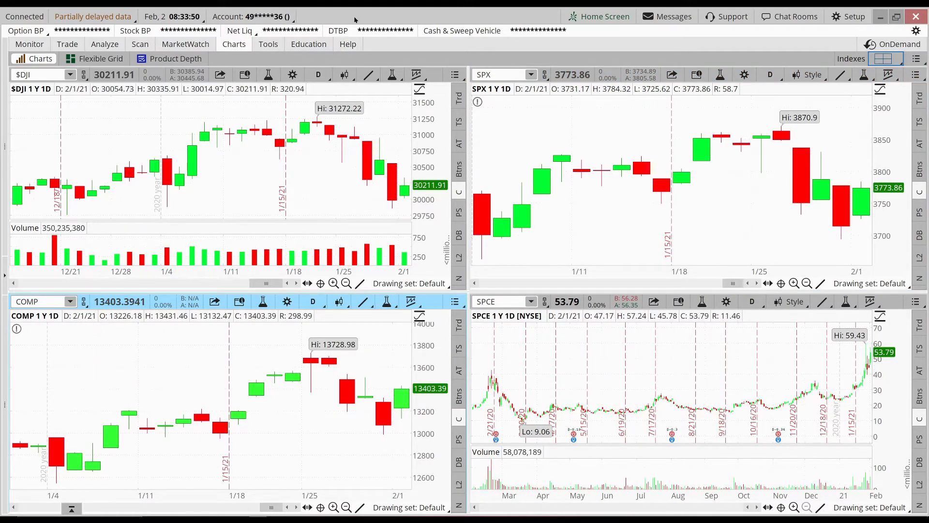
- Collapse the four-chart index grid to a single 1x1 $DJI chart
left_click(888, 58)
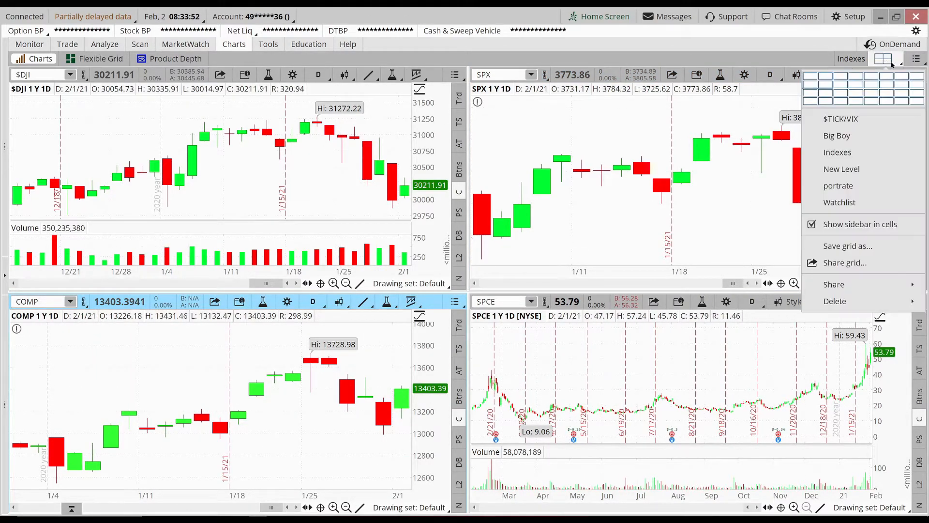
left_click(33, 58)
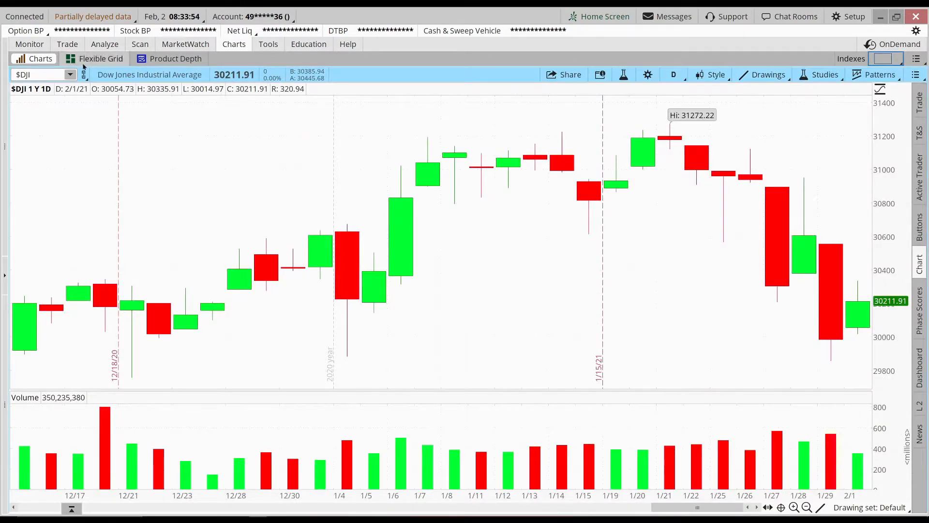
- Load AAPL into the single chart and hover across its daily candles
type("AAPL")
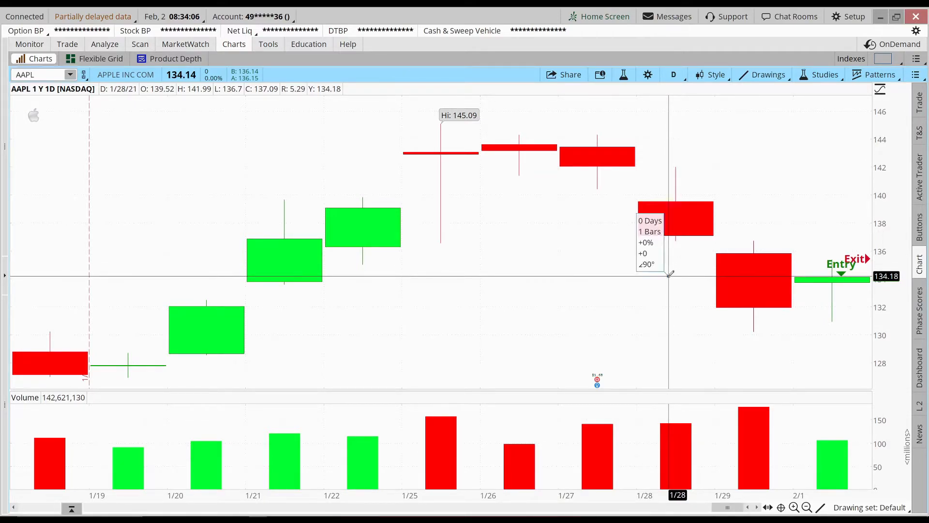
left_click_drag(669, 276, 764, 125)
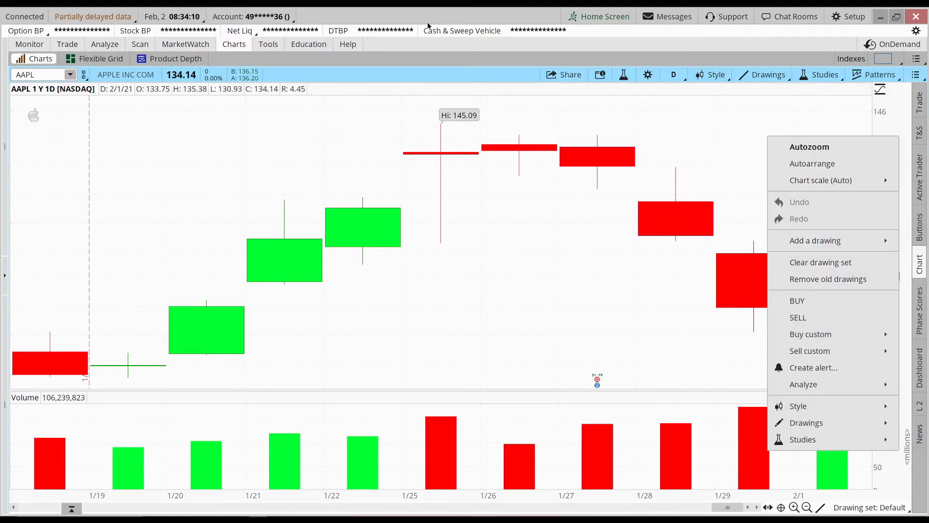
mouse_move(399, 42)
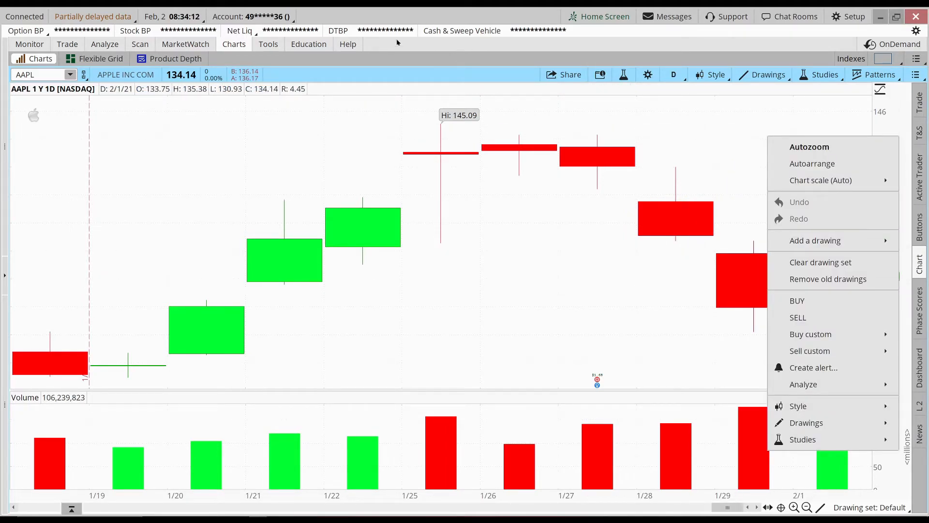
- Show the MarketWatch sector heat map of the Quotes watchlist with AAPL at +1.65%
left_click(186, 45)
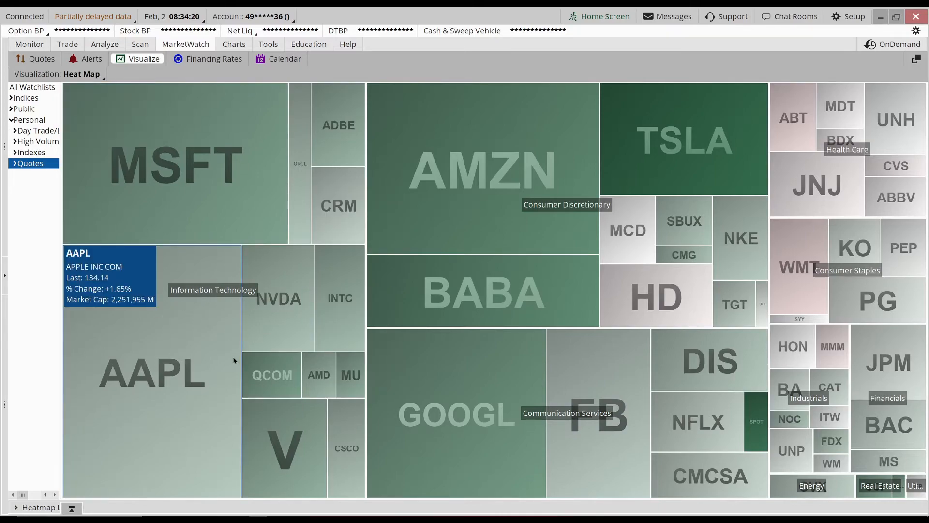
mouse_move(489, 11)
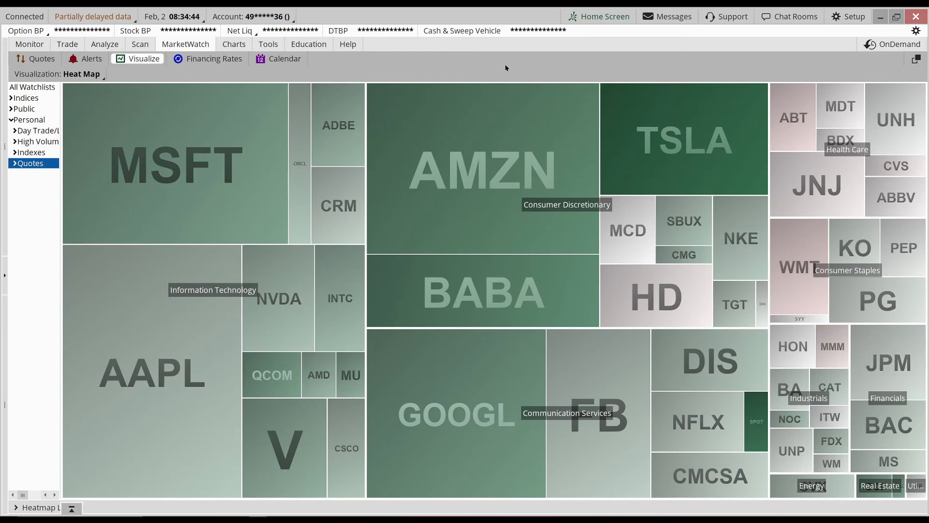
mouse_move(500, 59)
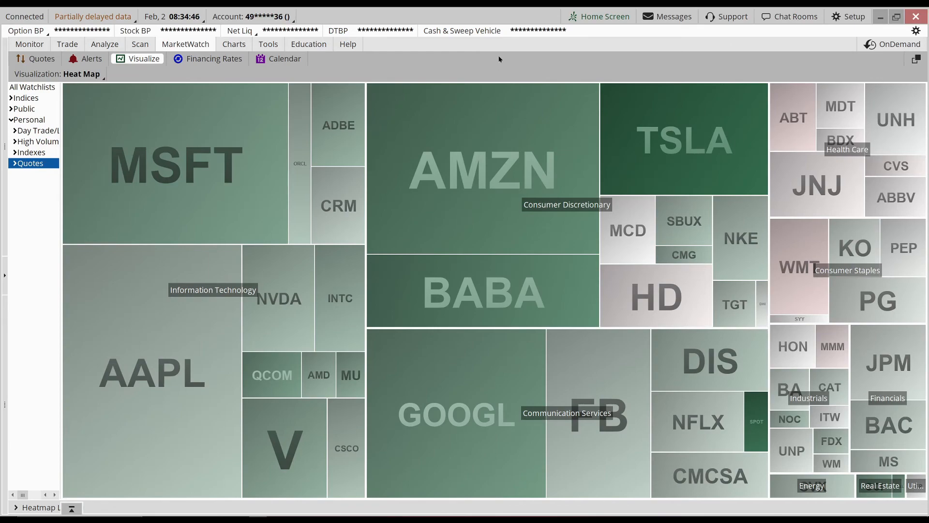